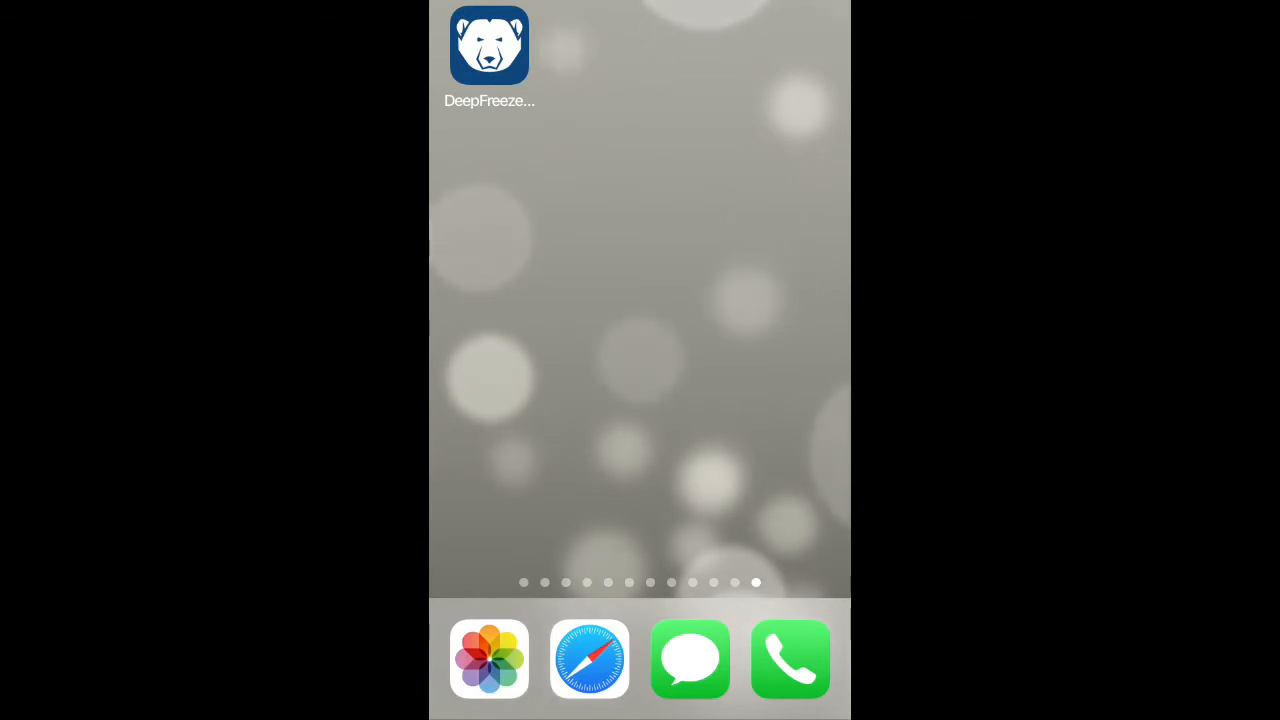
Launch Deep Freeze Administrator and sign in to list all managed computers with their tags
{"action": "left_click", "coordinate": [489, 46]}
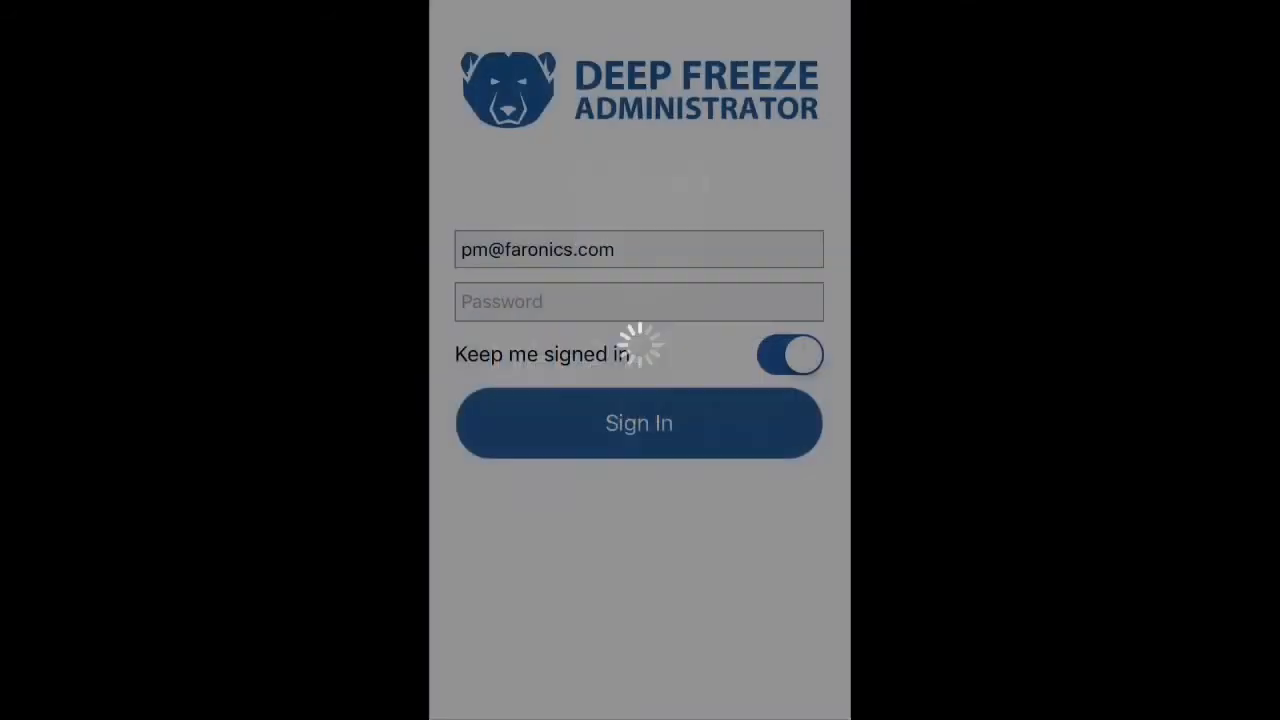
{"action": "left_click", "coordinate": [638, 422]}
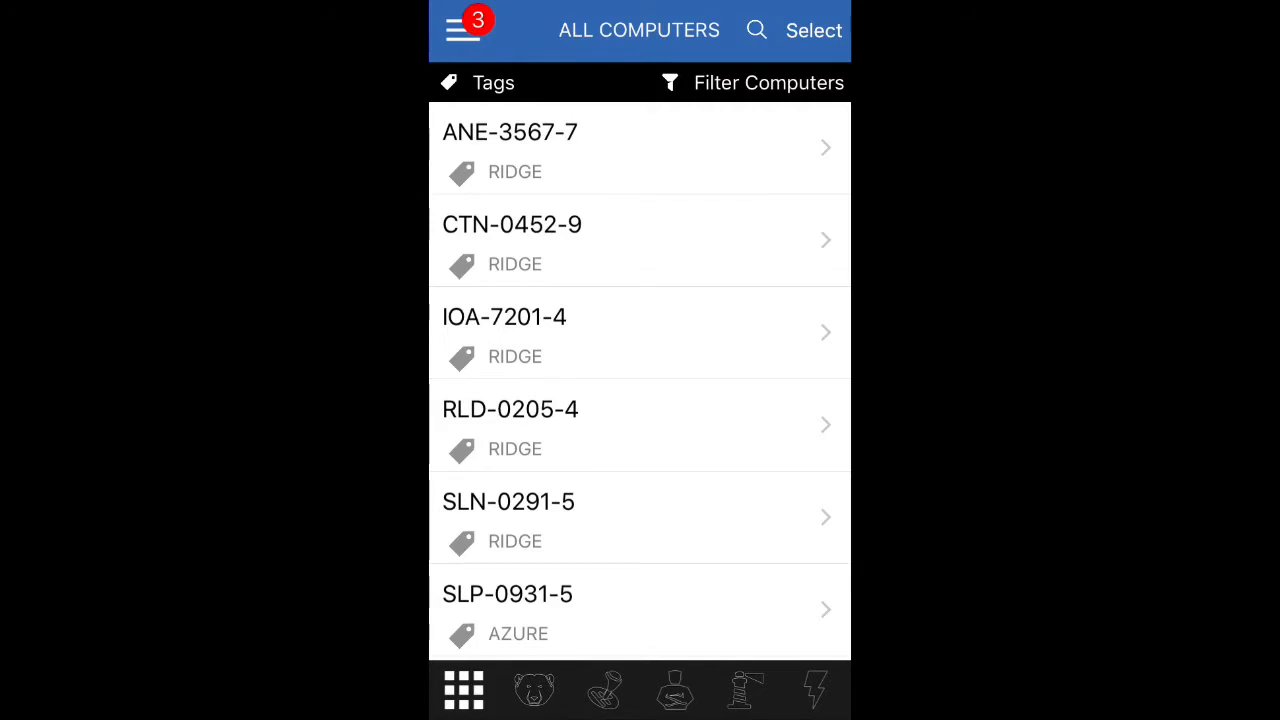
Scroll the computer list and open computer ANE-3567-7's details
{"action": "scroll", "scroll_direction": "down", "scroll_amount": 3}
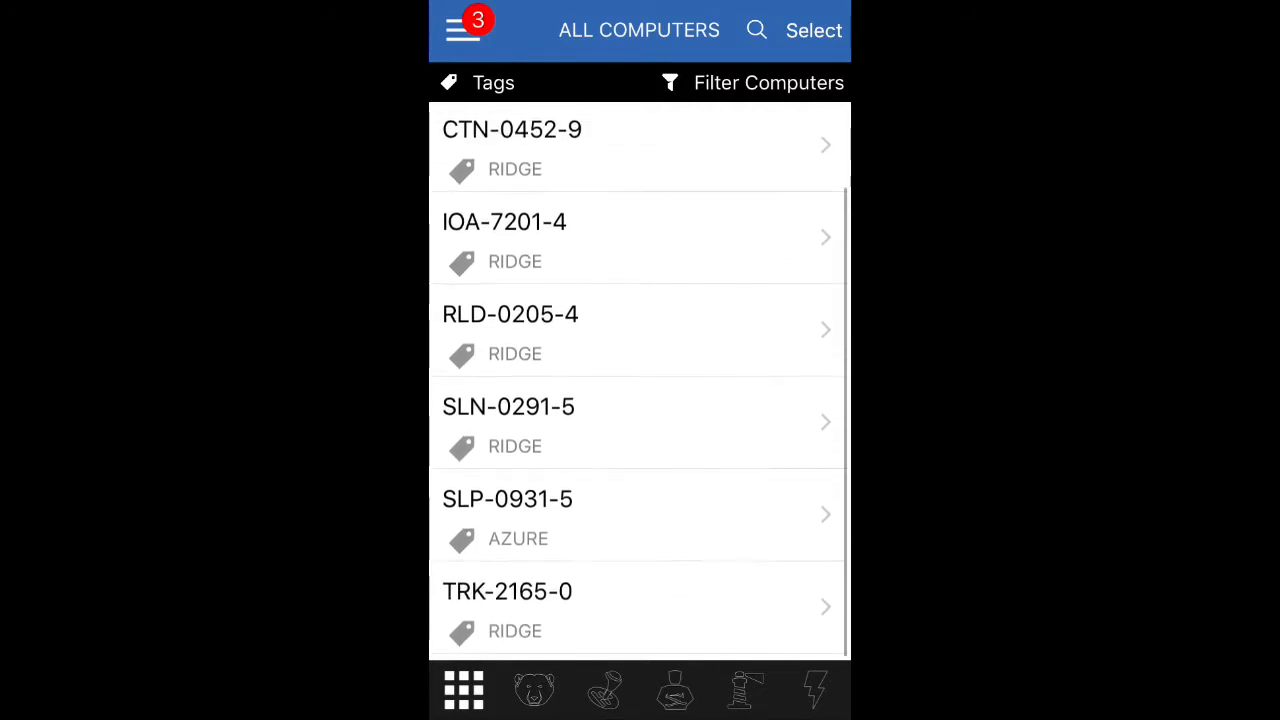
{"action": "scroll", "scroll_direction": "down", "scroll_amount": 3}
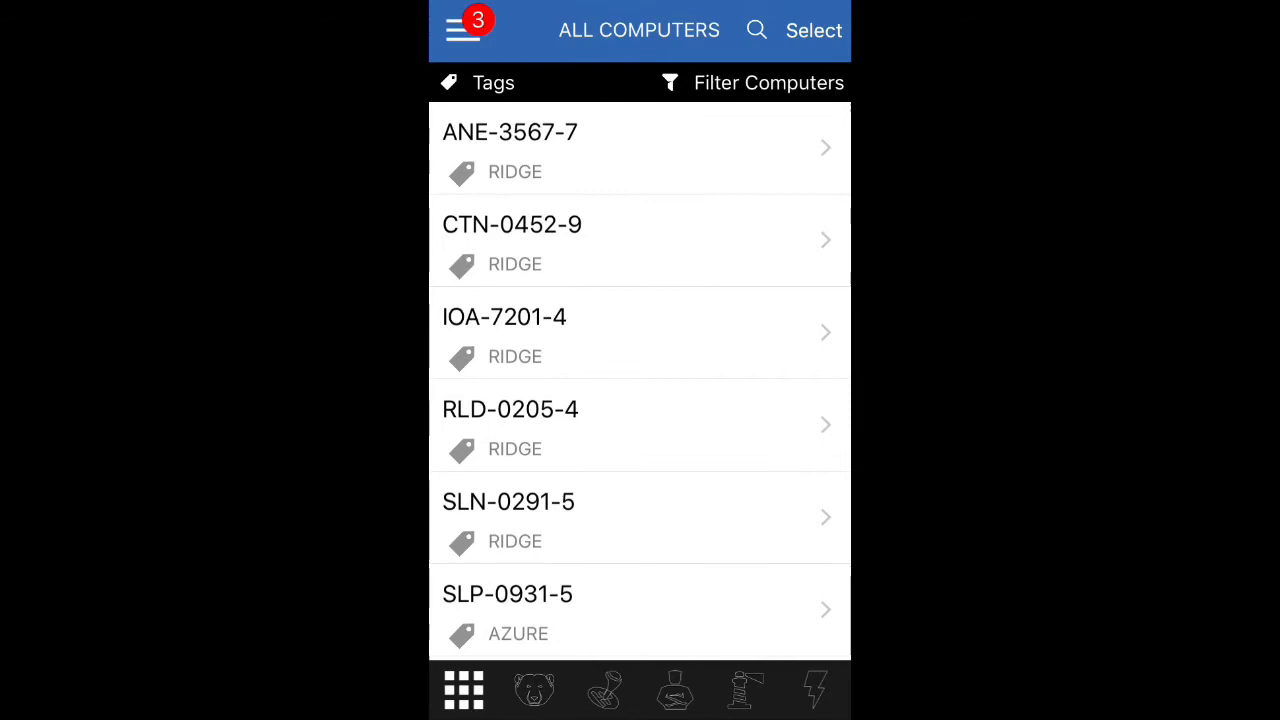
{"action": "left_click", "coordinate": [510, 147]}
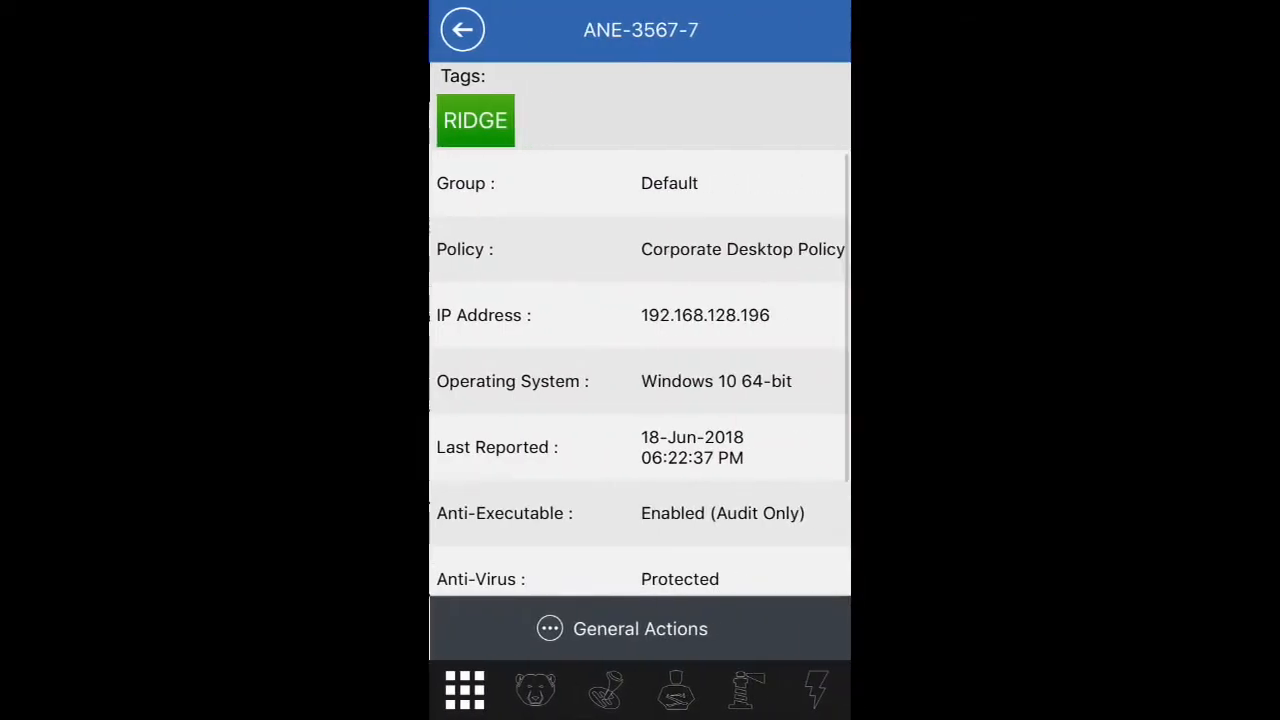
Scroll through ANE-3567-7's details and review its General Actions list
{"action": "scroll", "scroll_direction": "down", "scroll_amount": 3}
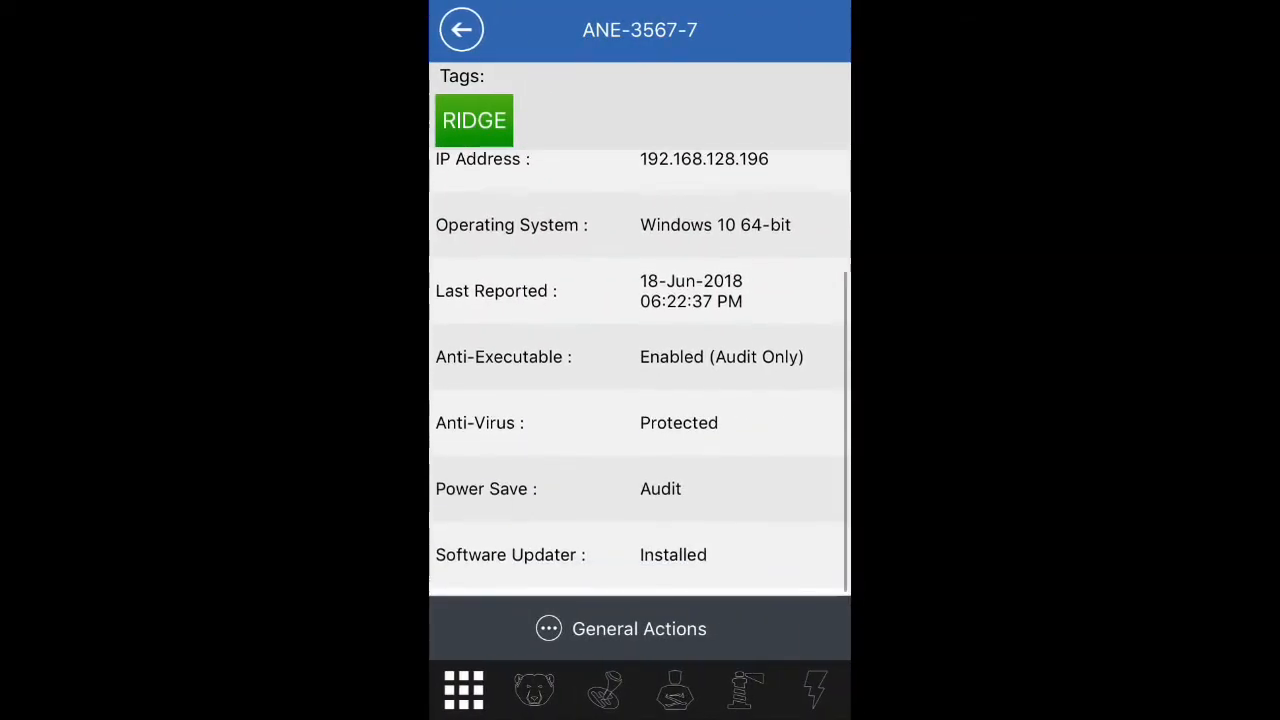
{"action": "scroll", "scroll_direction": "down", "scroll_amount": 3}
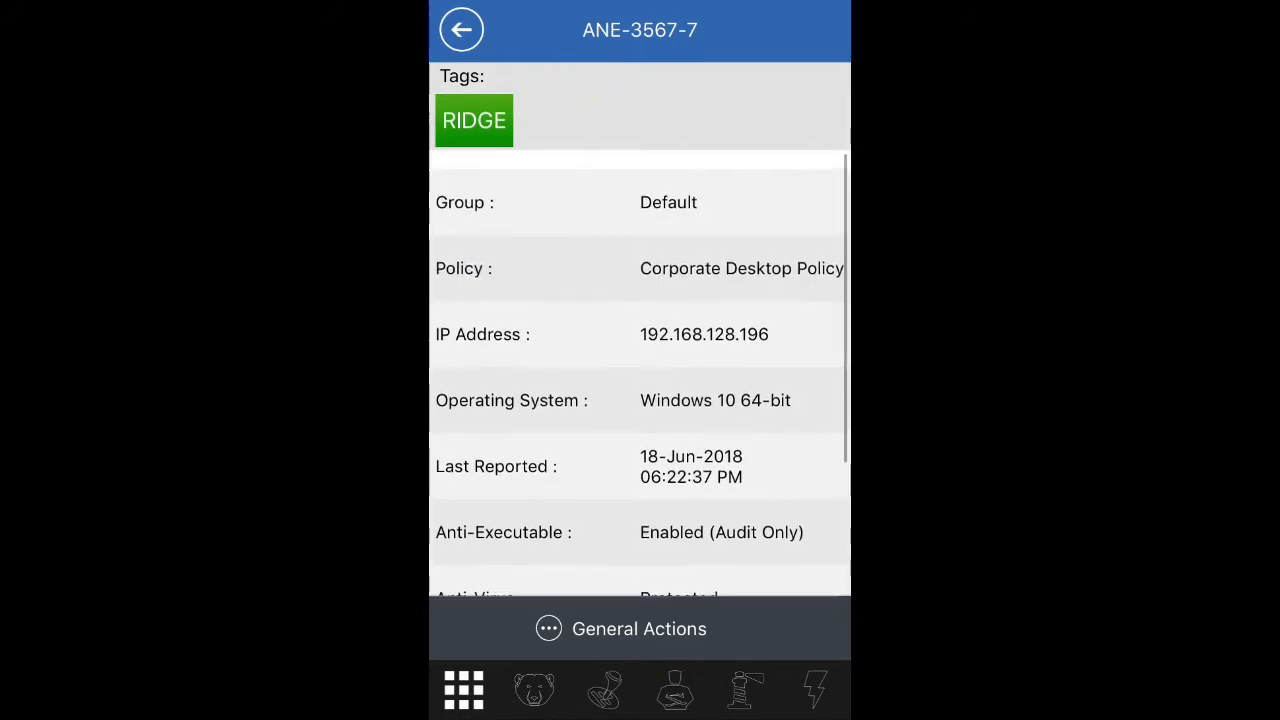
{"action": "left_click", "coordinate": [639, 628]}
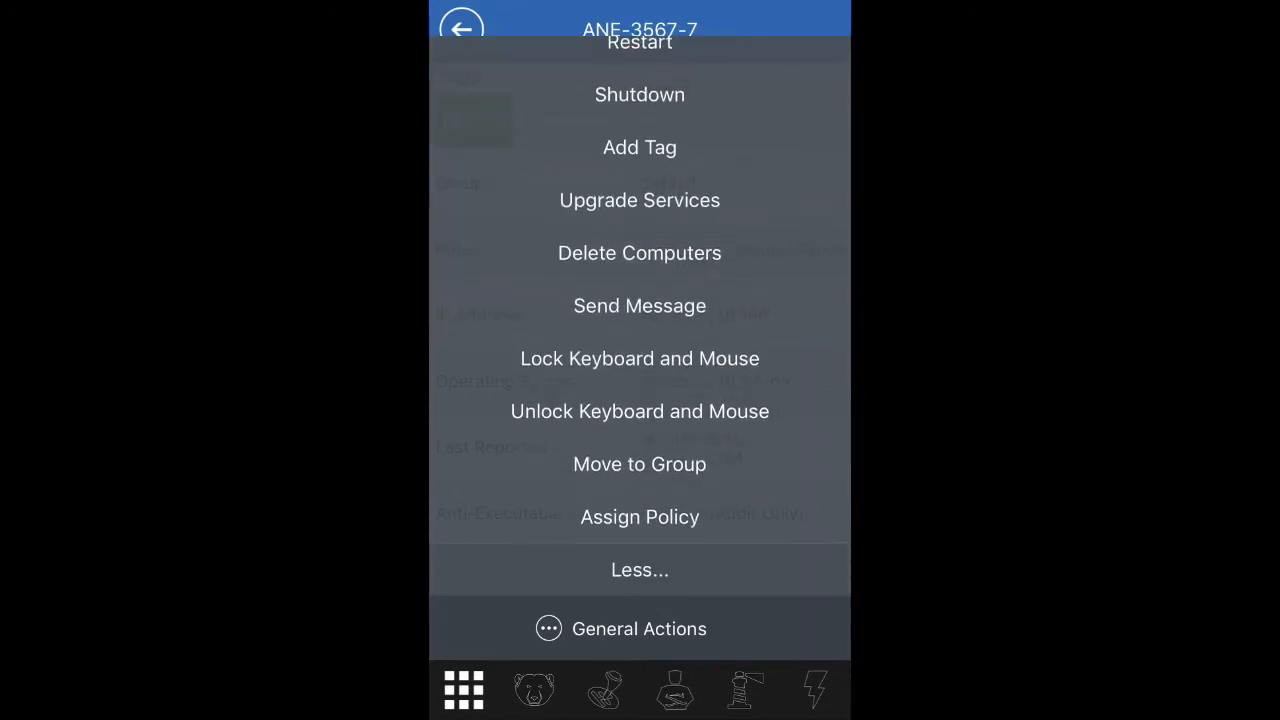
{"action": "scroll", "scroll_direction": "down", "scroll_amount": 3}
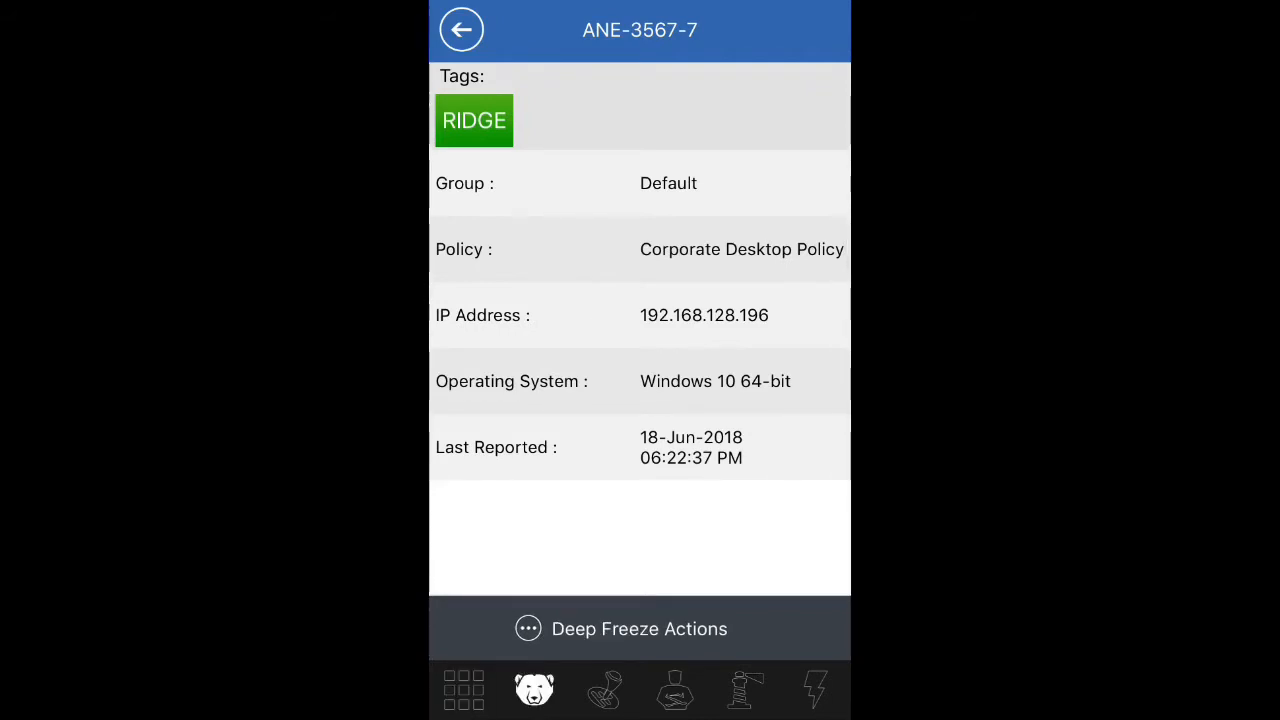
Open computer SLN-0291-5 to confirm its Frozen status, then return to the list
{"action": "left_click", "coordinate": [639, 628]}
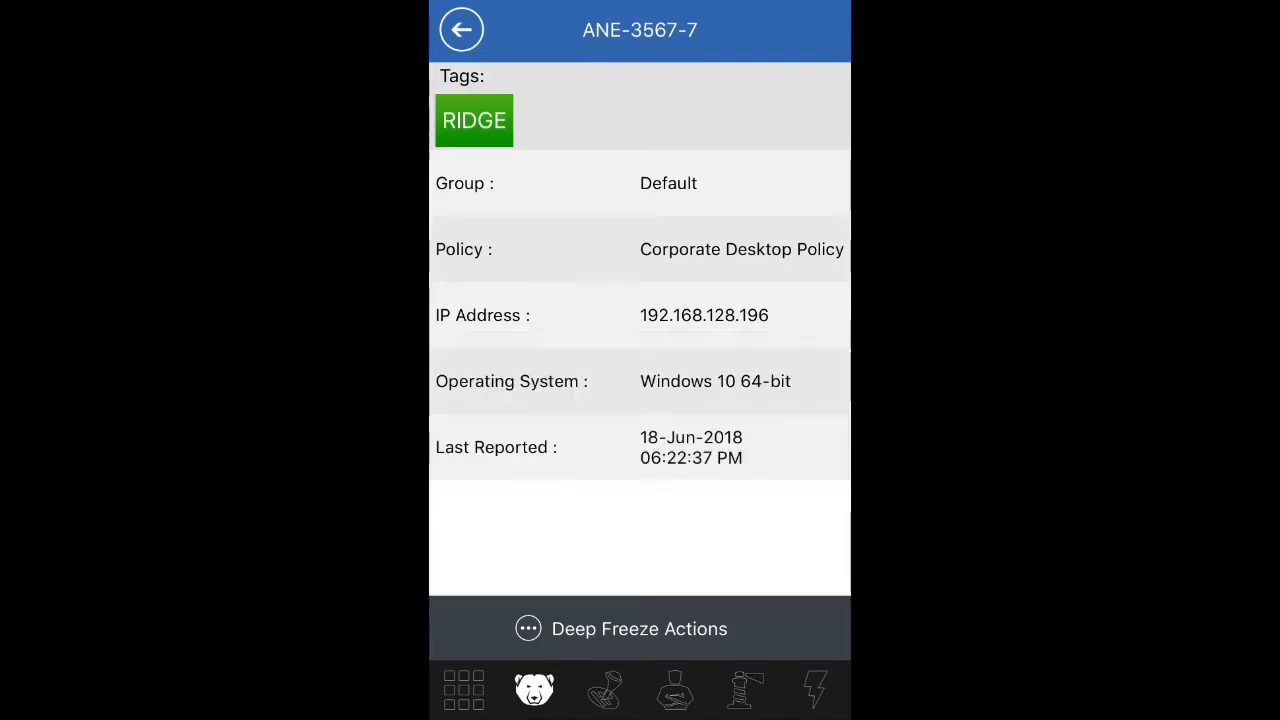
{"action": "left_click", "coordinate": [461, 29]}
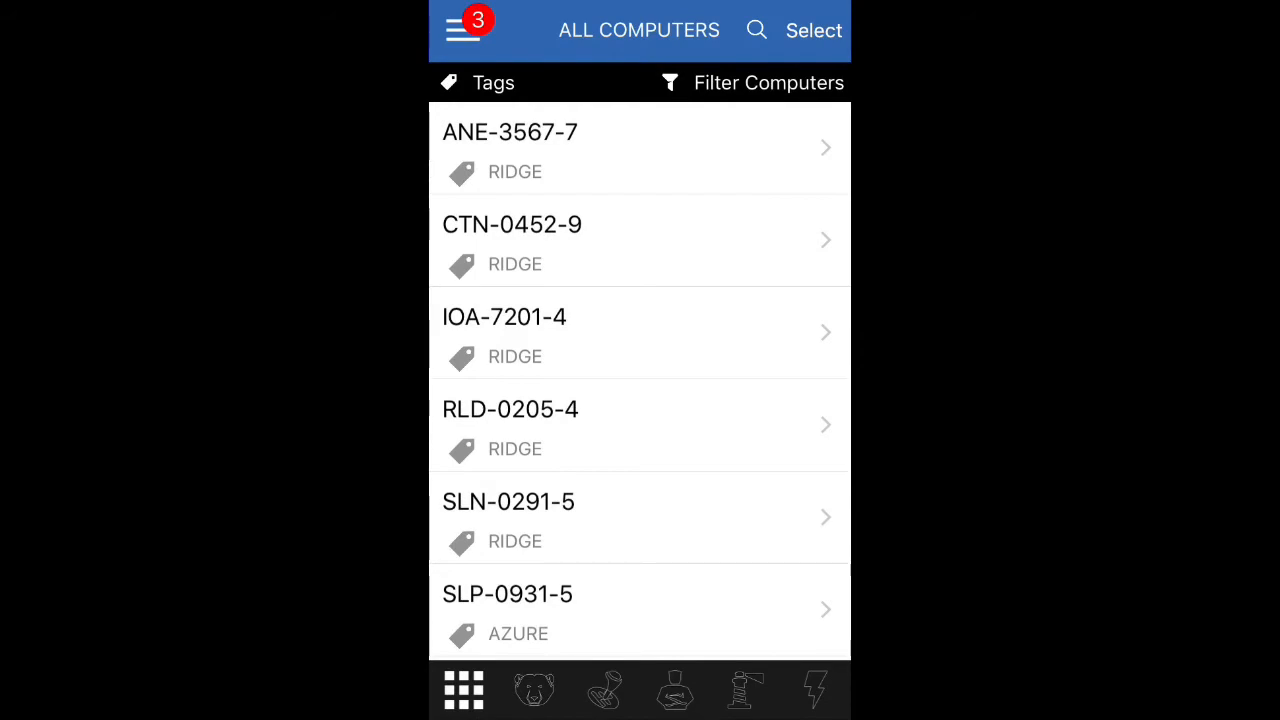
{"action": "left_click", "coordinate": [534, 690]}
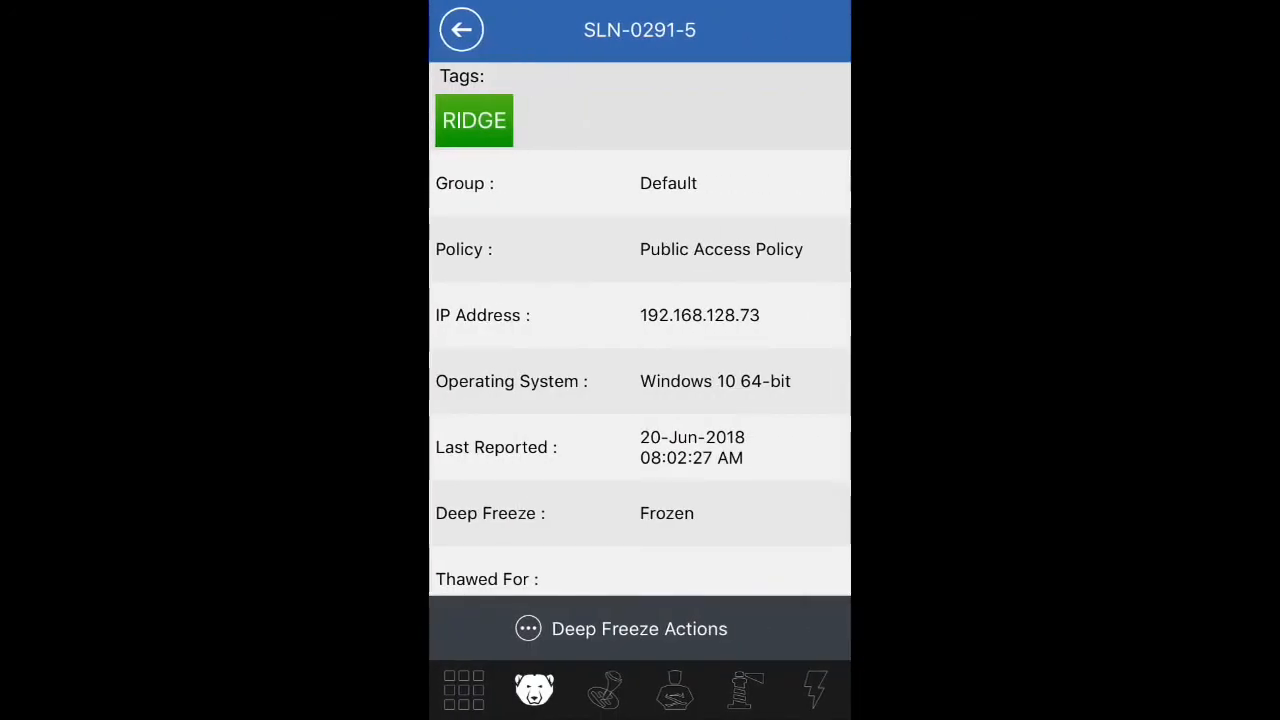
{"action": "left_click", "coordinate": [461, 29]}
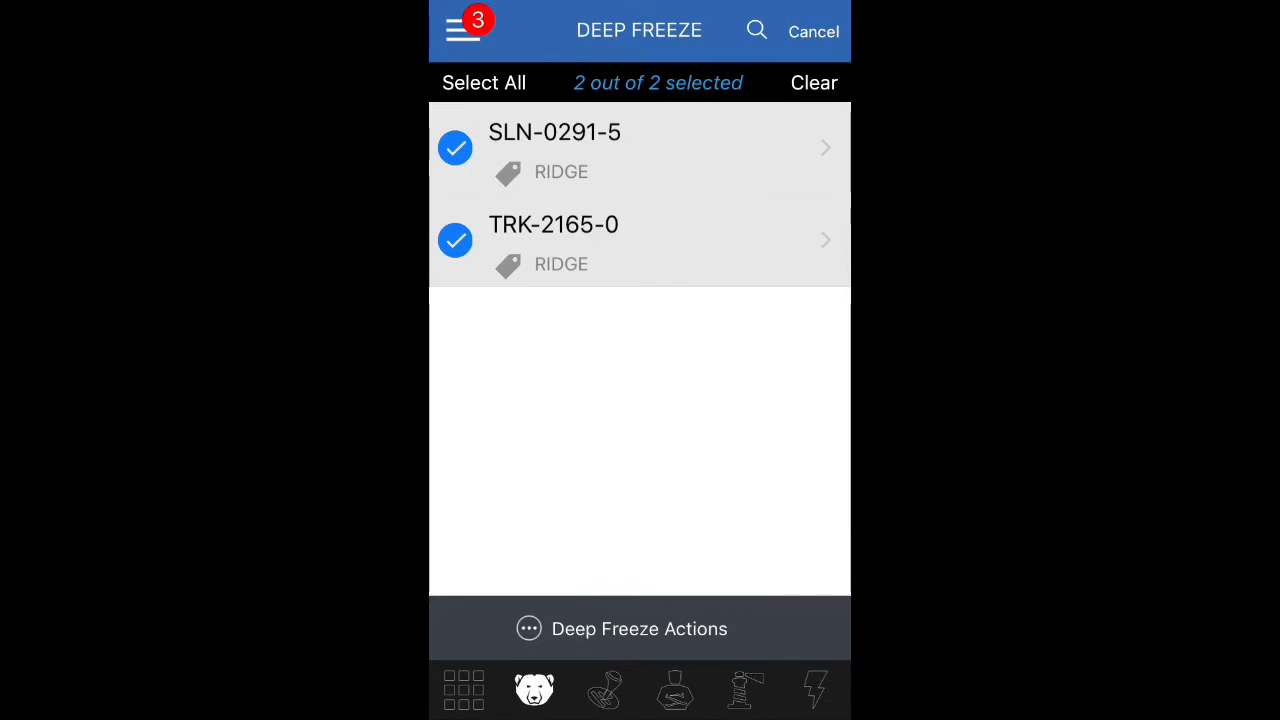
Multi-select computers, ticking RLD-0205-4, then cancel selection
{"action": "left_click", "coordinate": [813, 31]}
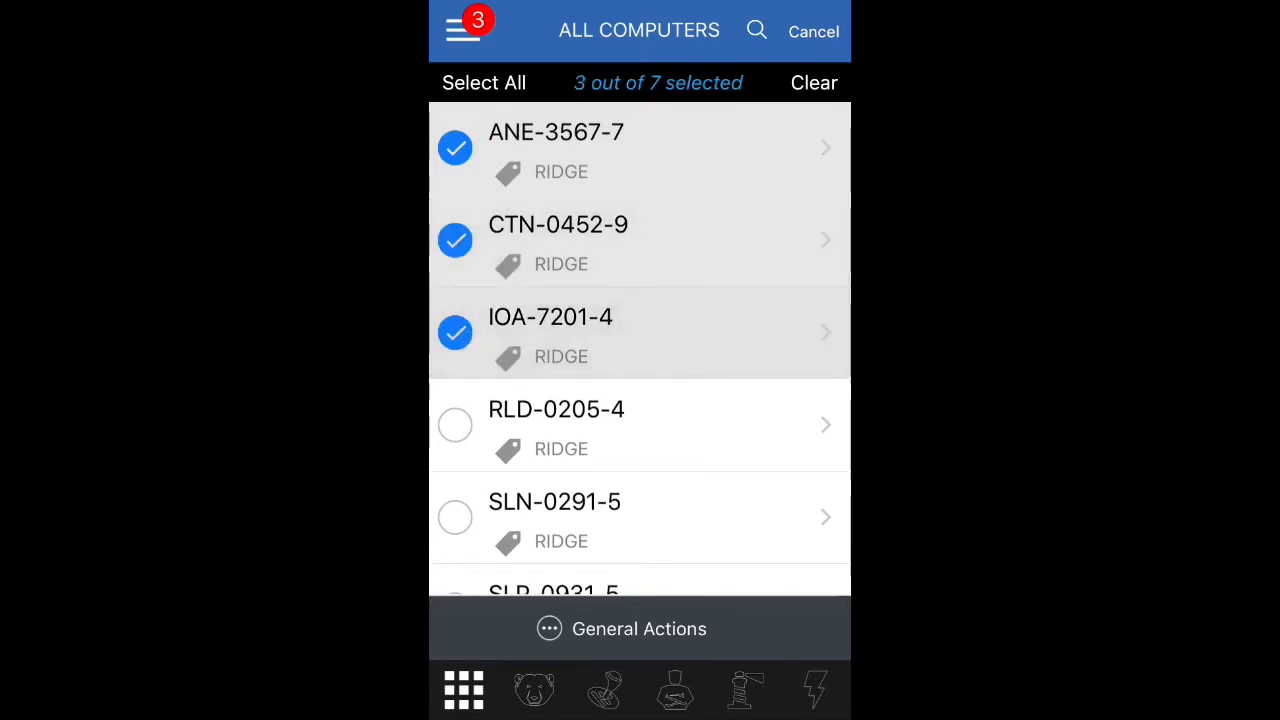
{"action": "left_click", "coordinate": [455, 425]}
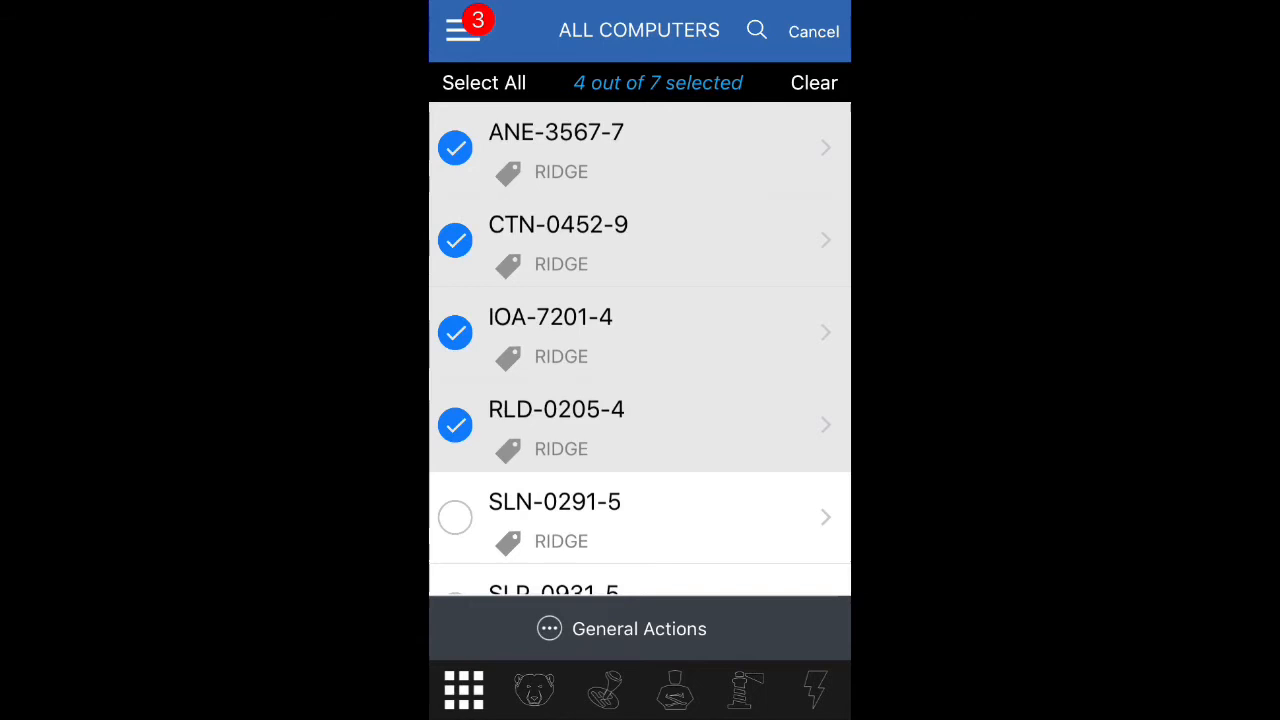
{"action": "left_click", "coordinate": [813, 31]}
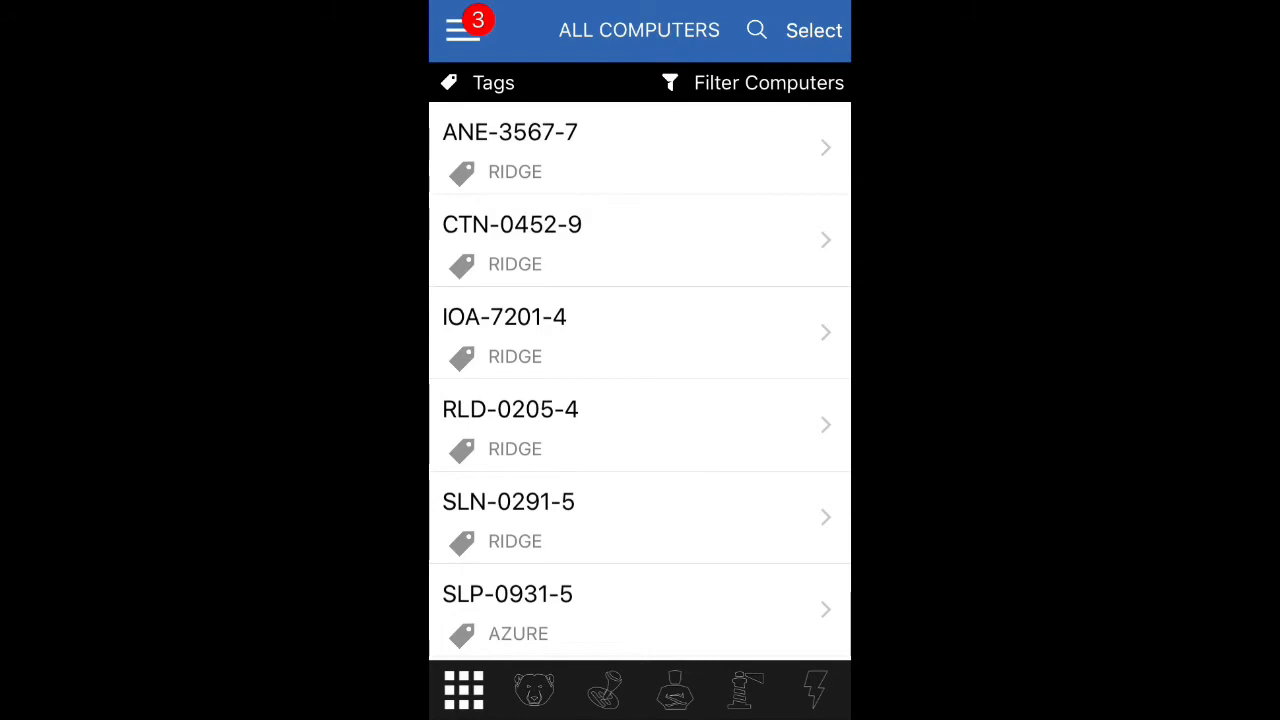
Review the two outdated virus-definition alerts, then return to the Computers list via the menu
{"action": "left_click", "coordinate": [465, 29]}
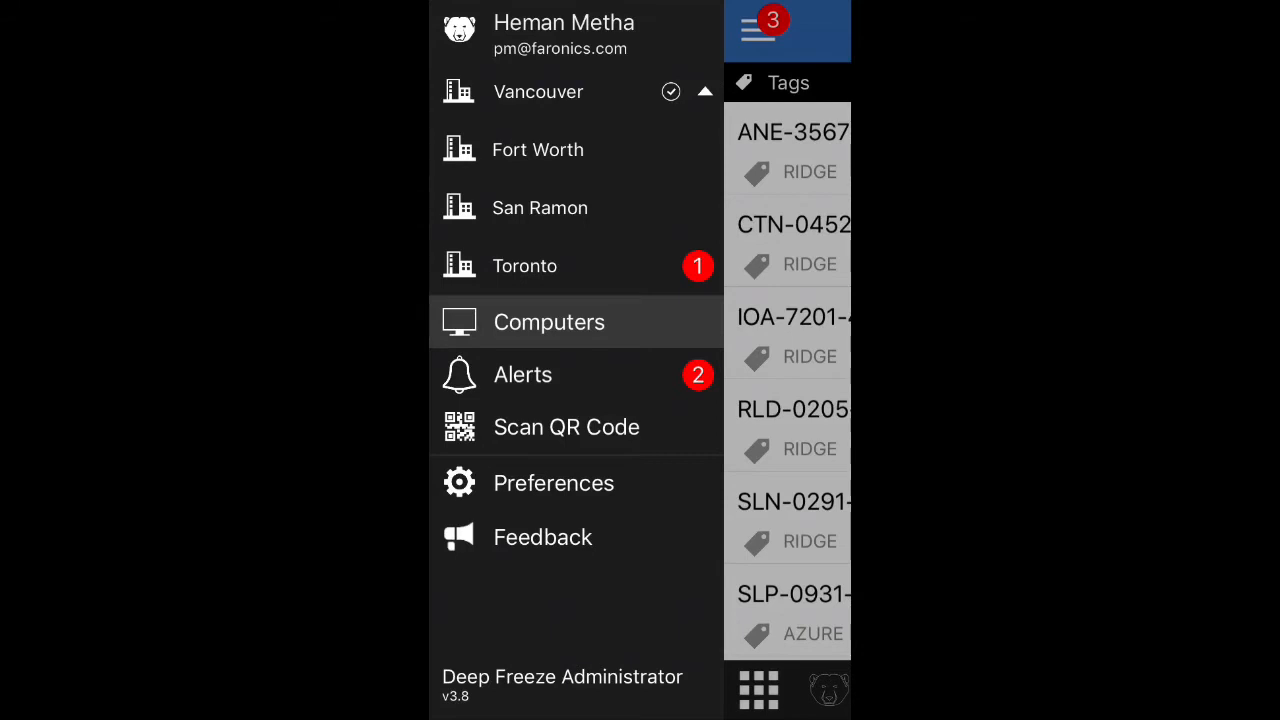
{"action": "left_click", "coordinate": [522, 374]}
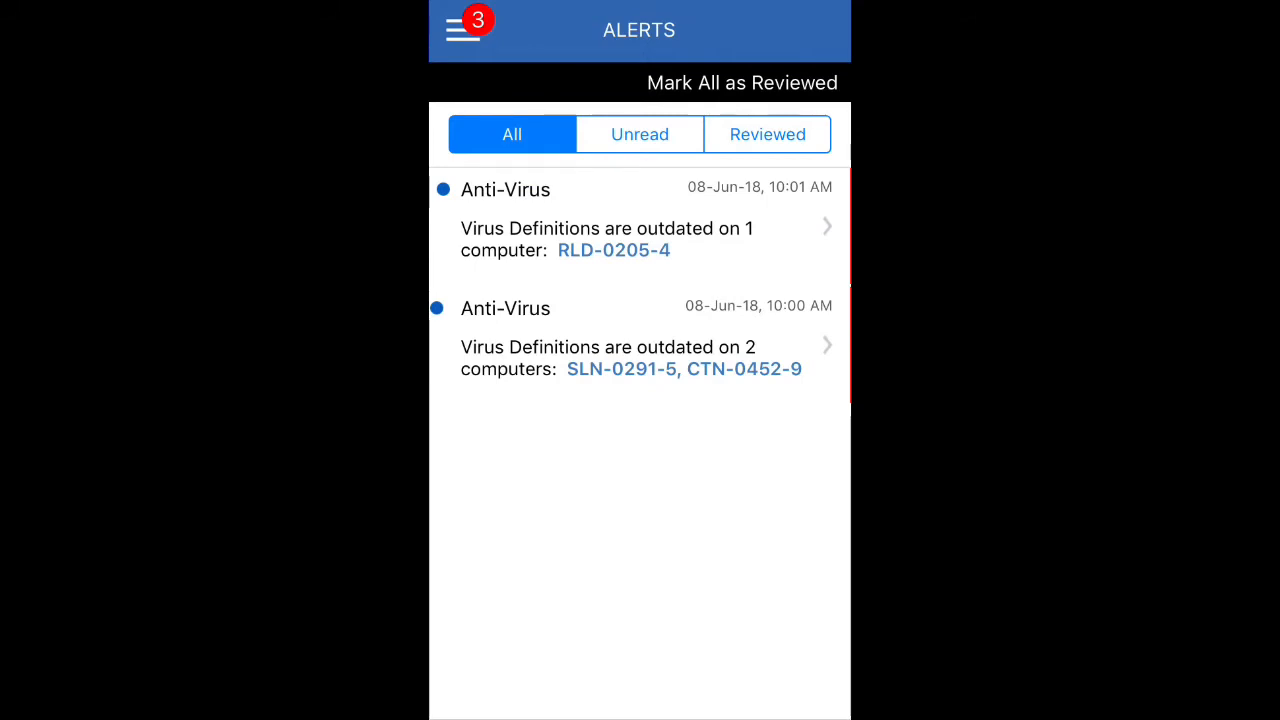
{"action": "left_click", "coordinate": [613, 250]}
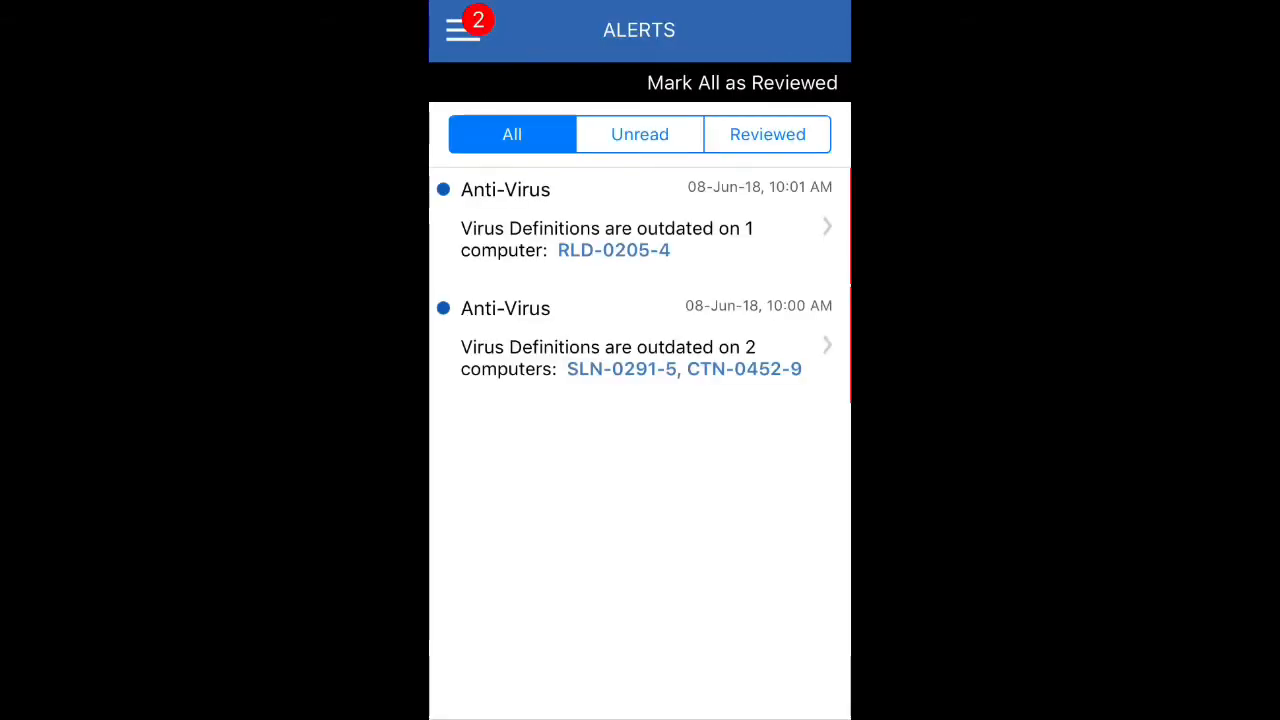
{"action": "left_click", "coordinate": [461, 30]}
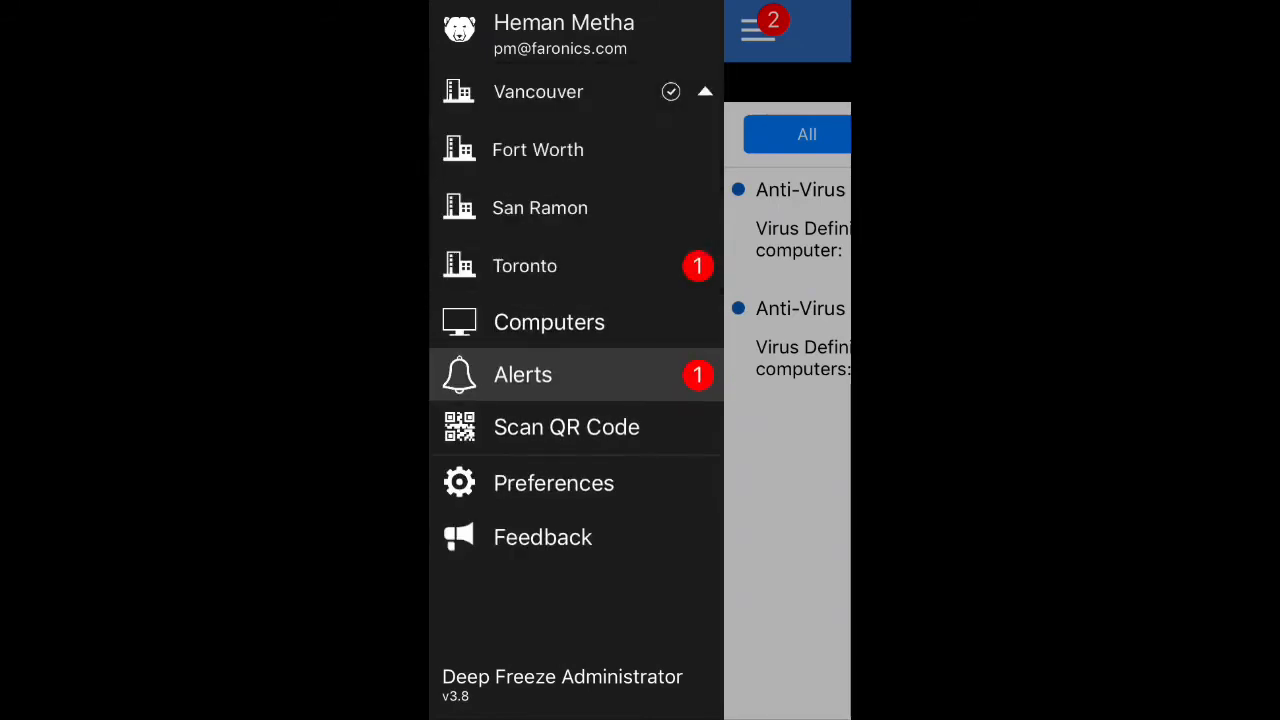
{"action": "left_click", "coordinate": [549, 321]}
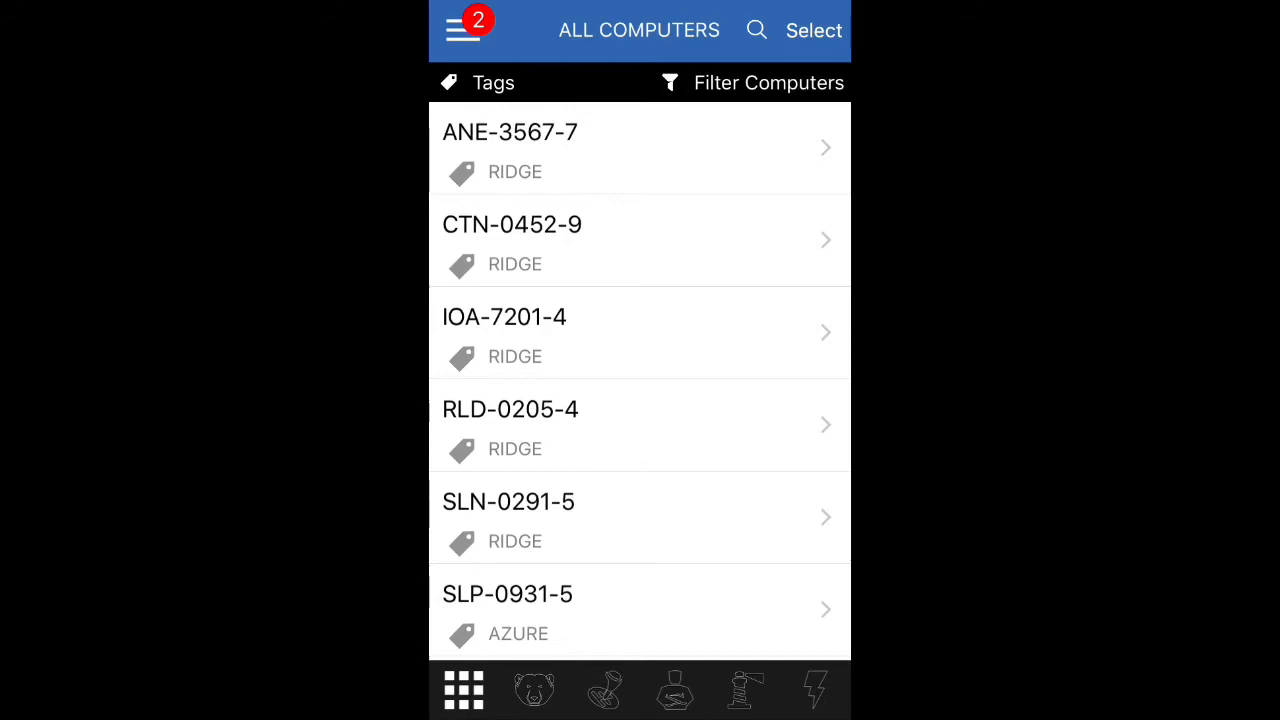
Browse the Filter Computers options
{"action": "left_click", "coordinate": [752, 82]}
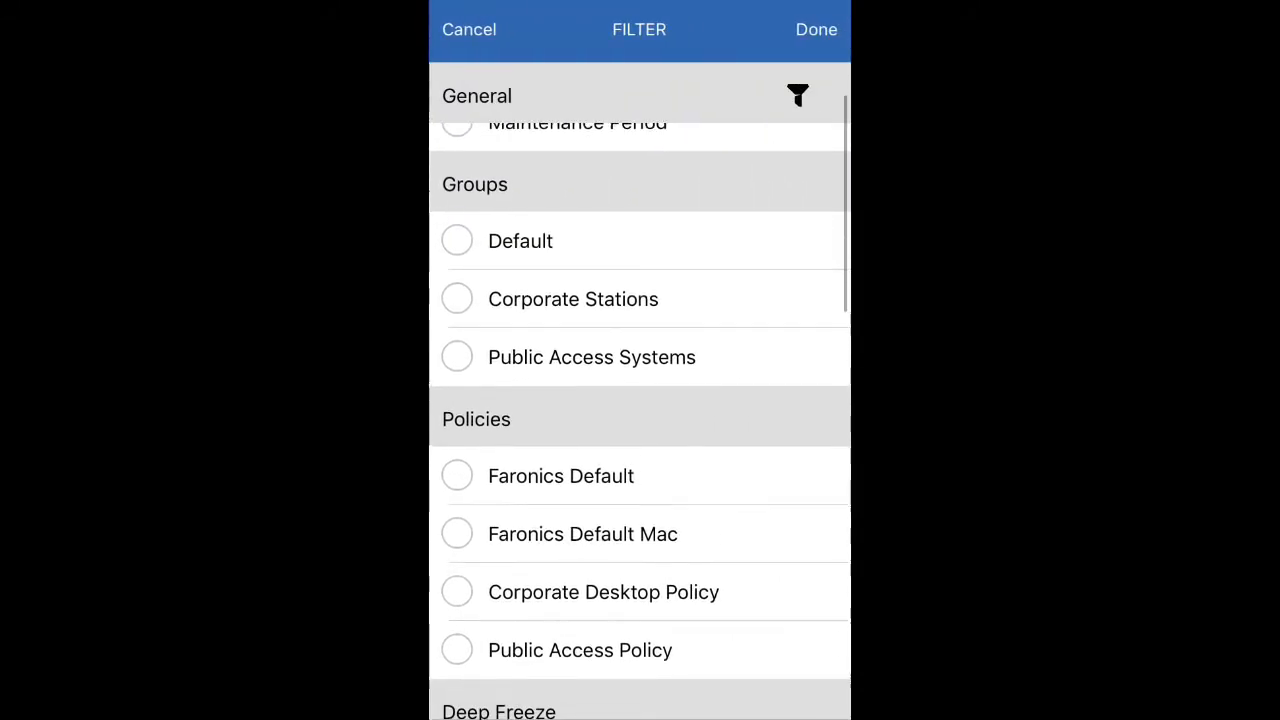
{"action": "scroll", "scroll_direction": "down", "scroll_amount": 3}
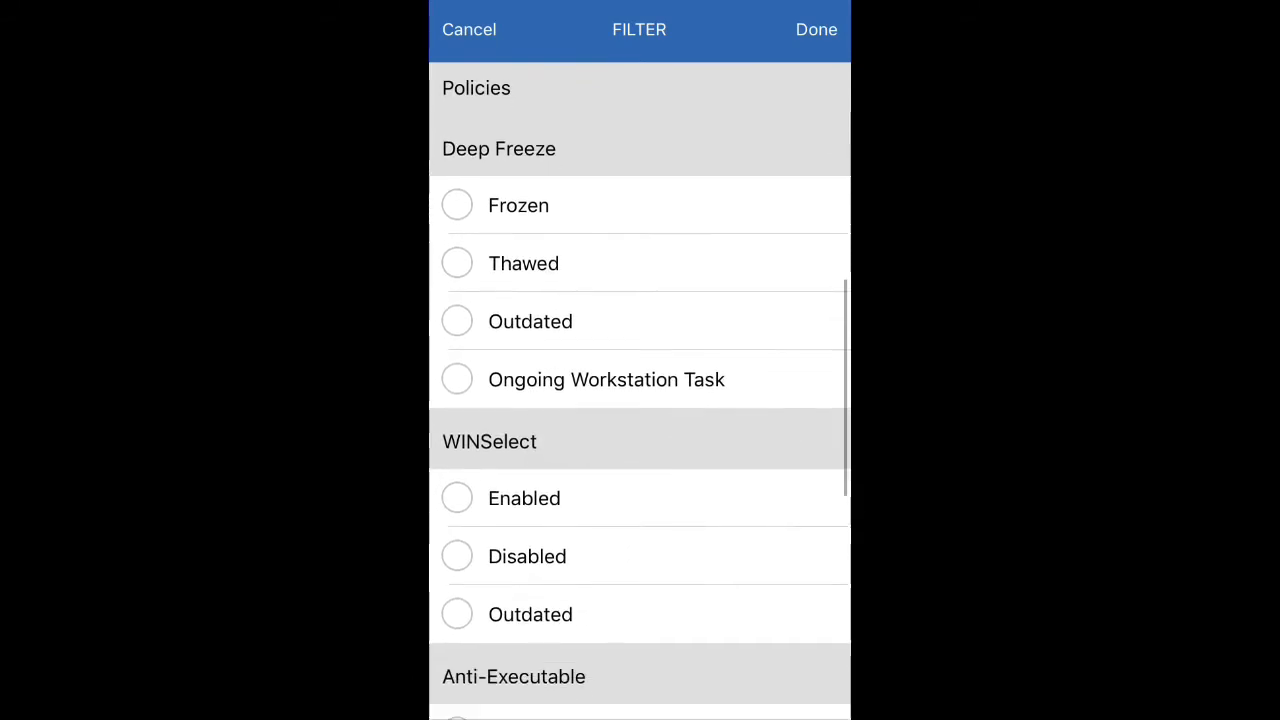
{"action": "scroll", "scroll_direction": "down", "scroll_amount": 3}
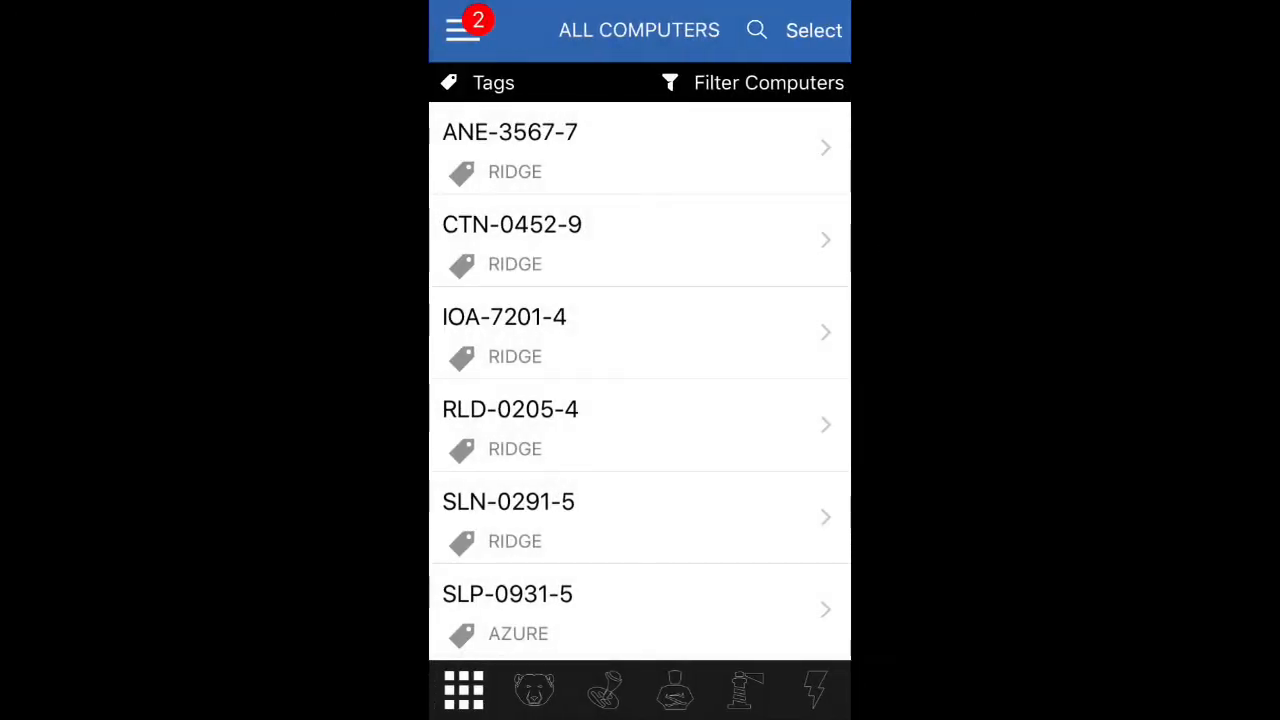
Filter by the AZURE tag to show only SLP-0931-5, then clear it and open the menu
{"action": "left_click", "coordinate": [478, 82]}
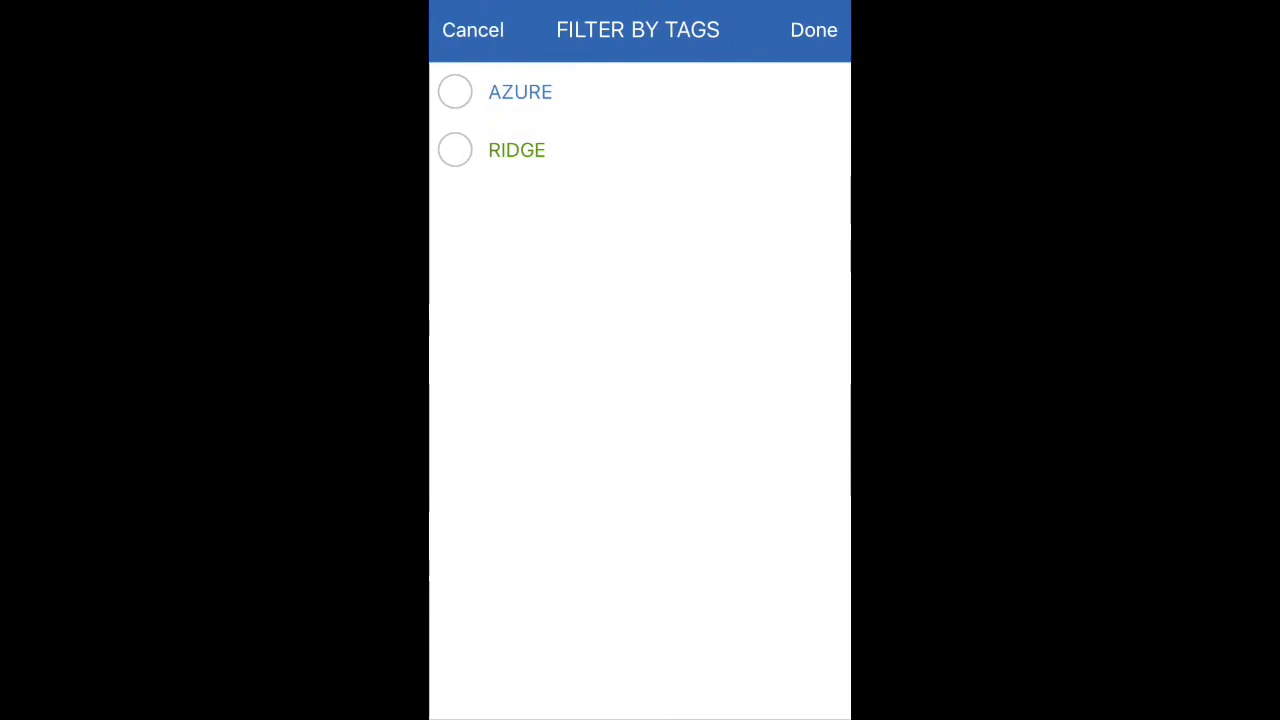
{"action": "left_click", "coordinate": [455, 91]}
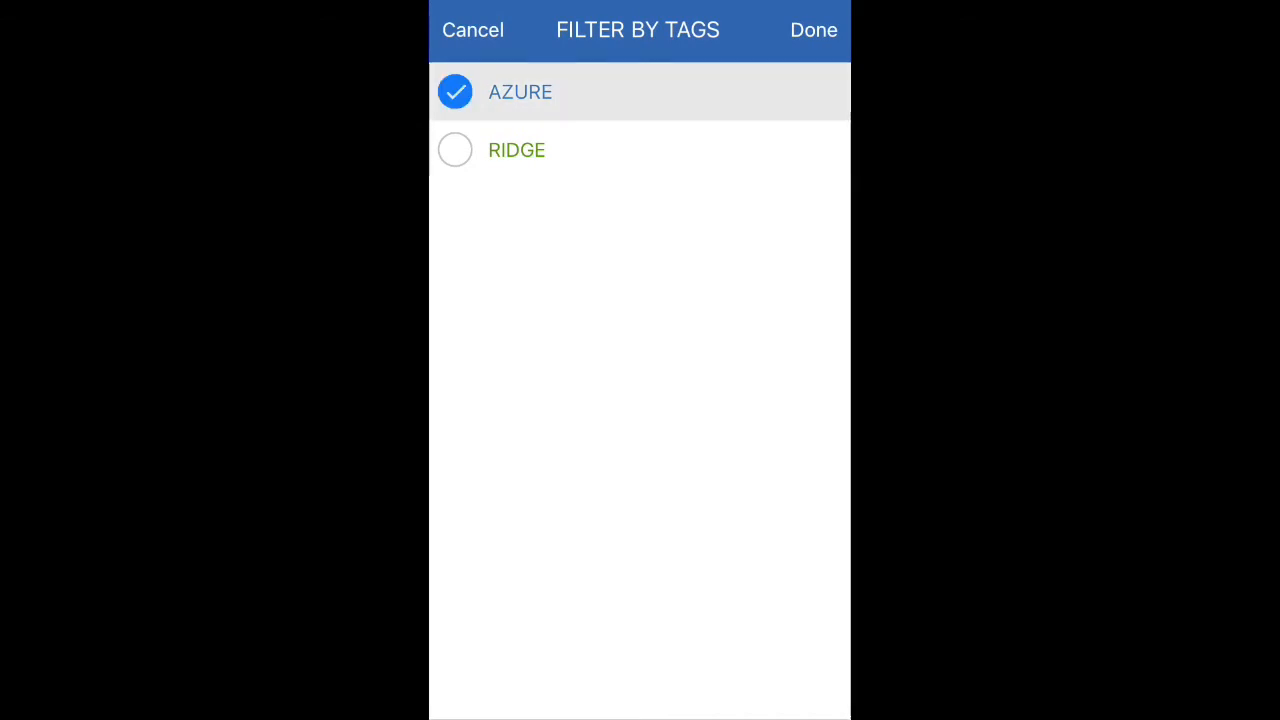
{"action": "left_click", "coordinate": [813, 30]}
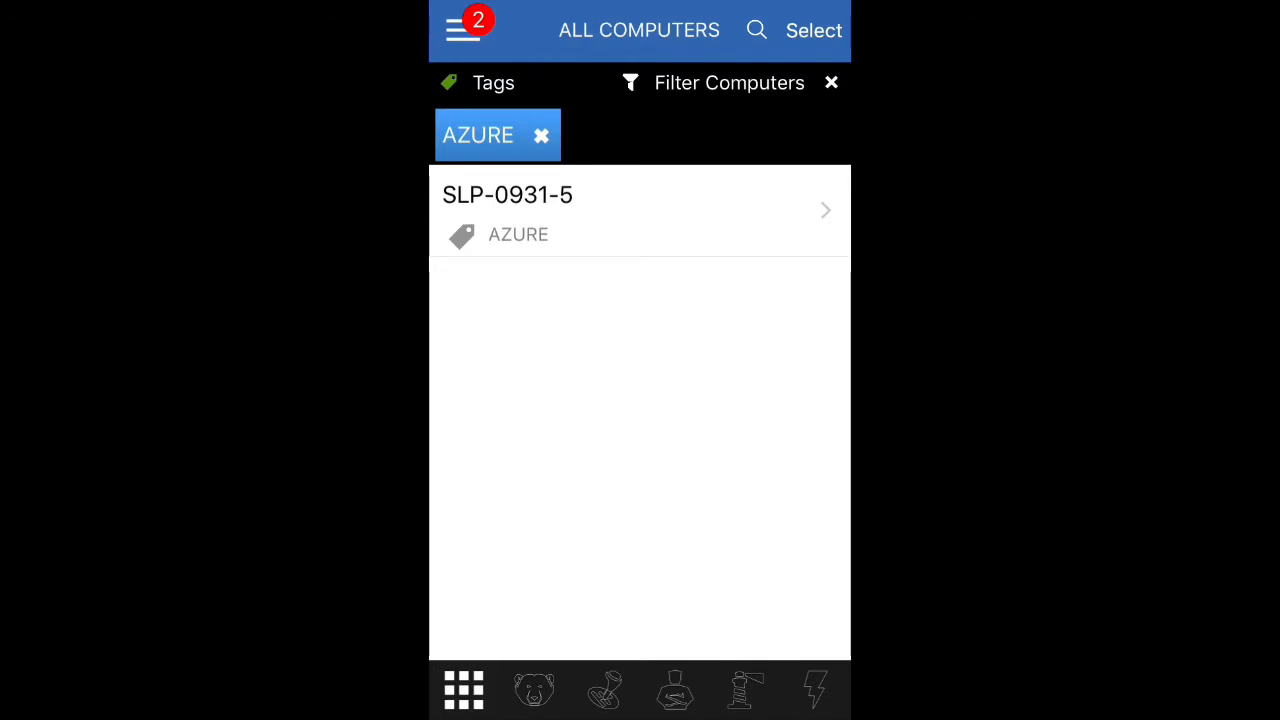
{"action": "left_click", "coordinate": [462, 29]}
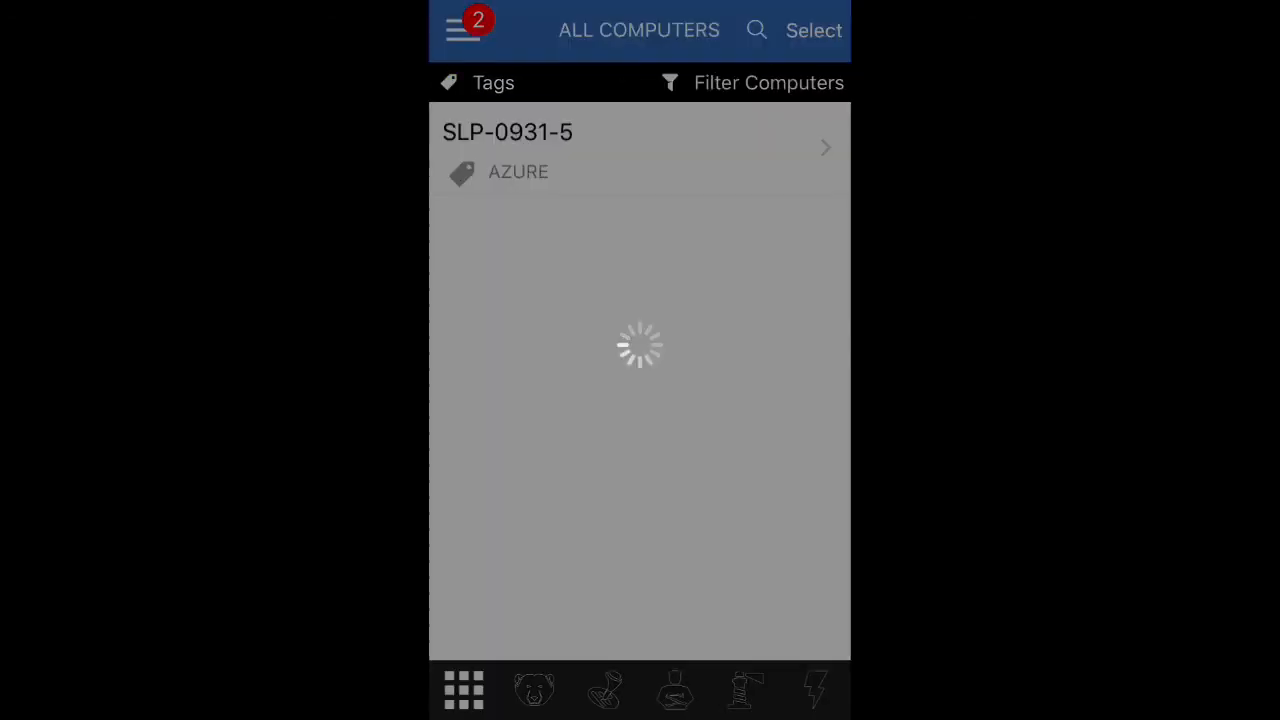
{"action": "left_click", "coordinate": [462, 30]}
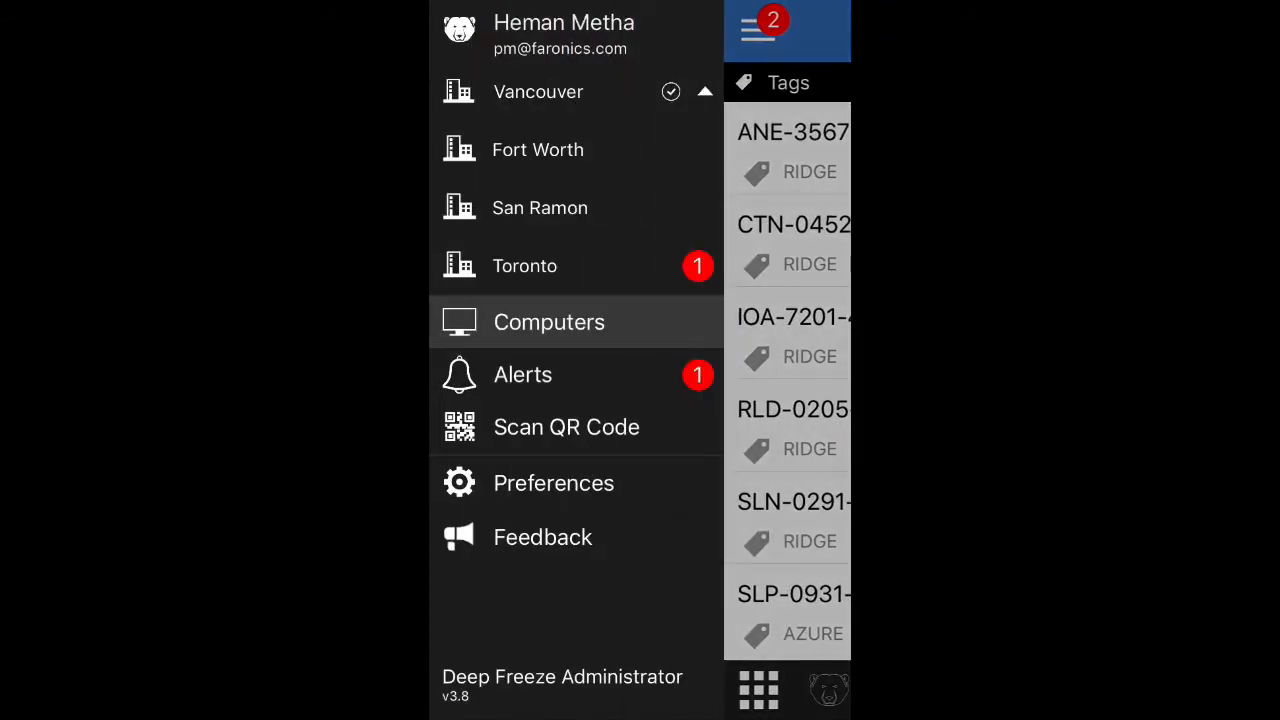
Scan a computer's QR code to reach its manage-computer actions at the Vancouver site
{"action": "left_click", "coordinate": [566, 427]}
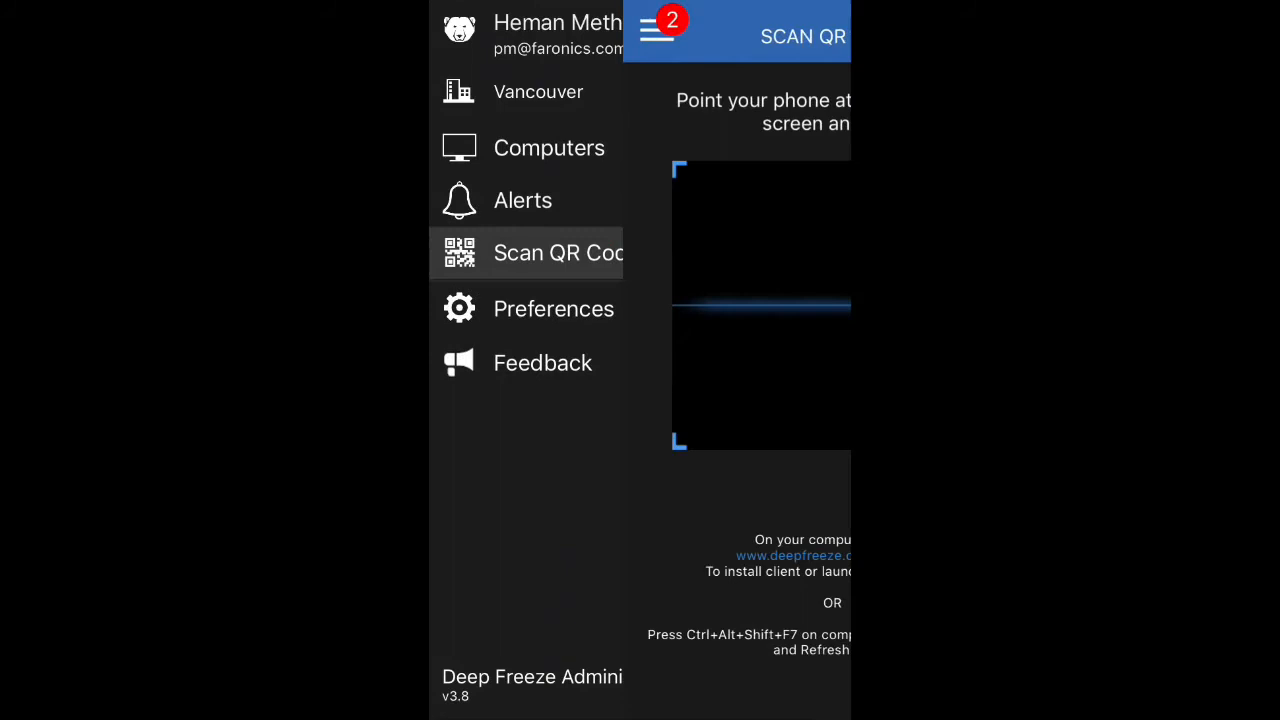
{"action": "left_click", "coordinate": [656, 32]}
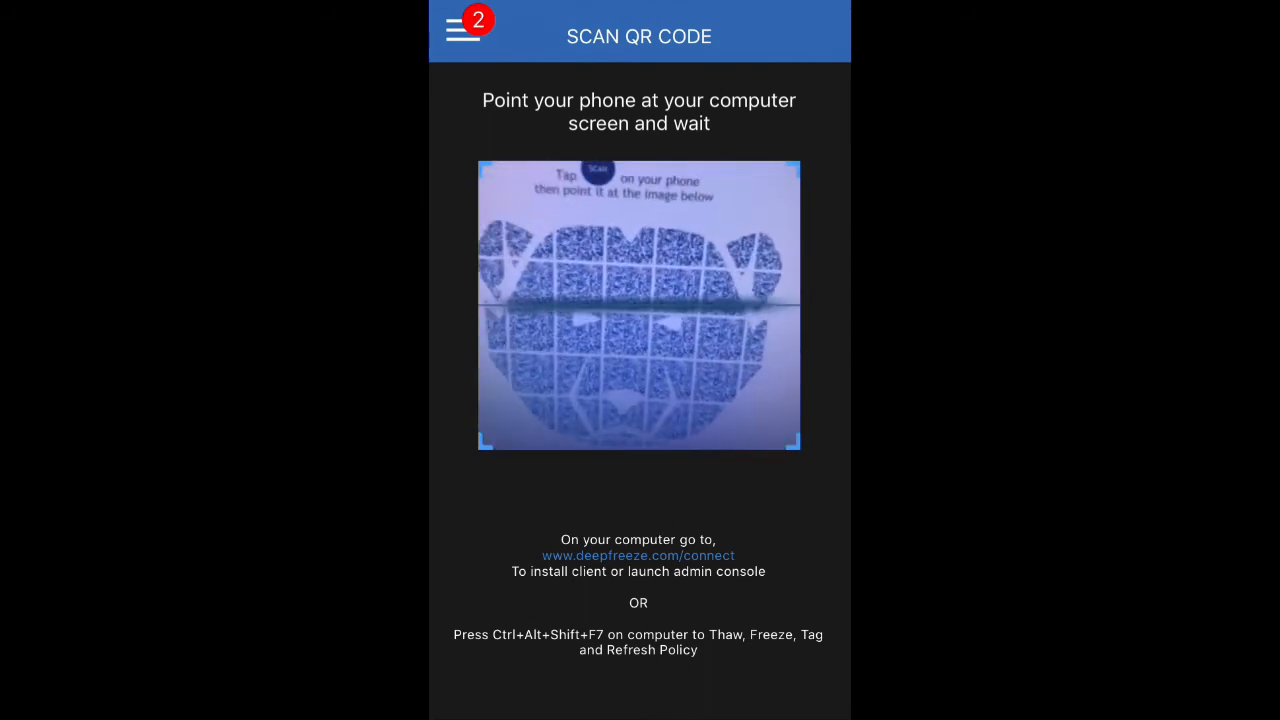
{"action": "left_click", "coordinate": [455, 30]}
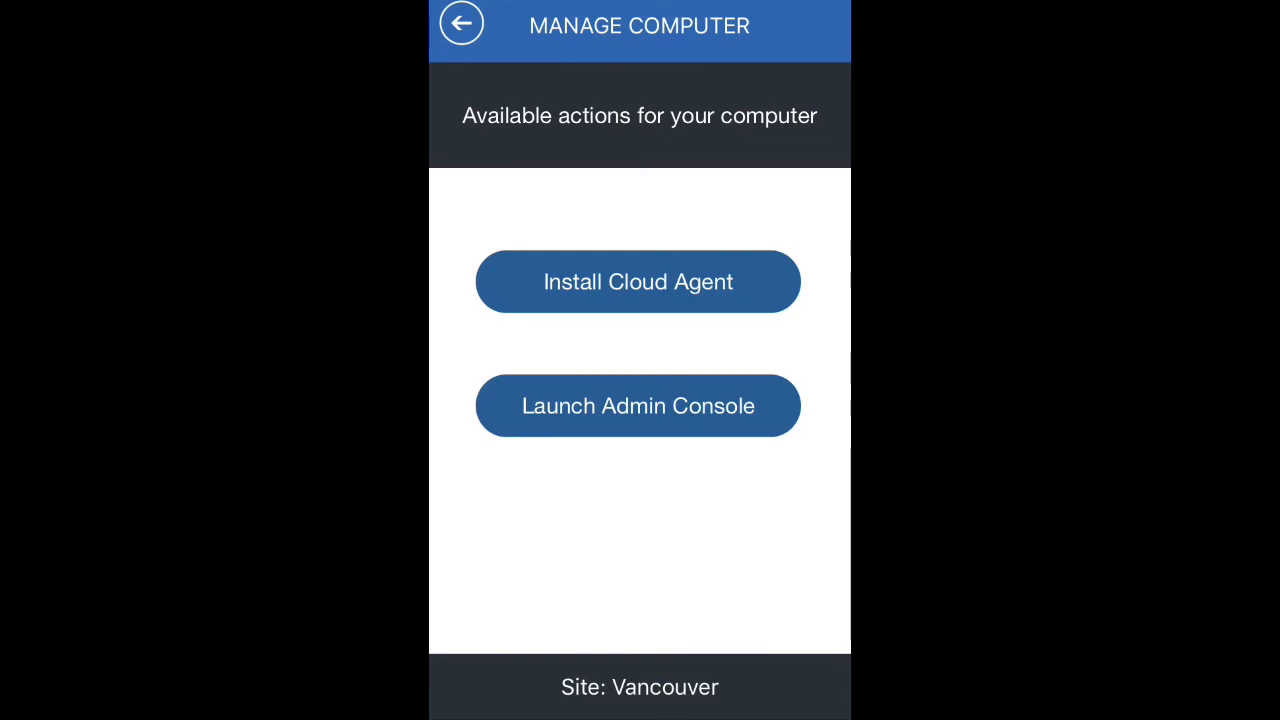
Return to the QR scanner, open the main menu, and collapse then re-expand the sites list
{"action": "left_click", "coordinate": [638, 281]}
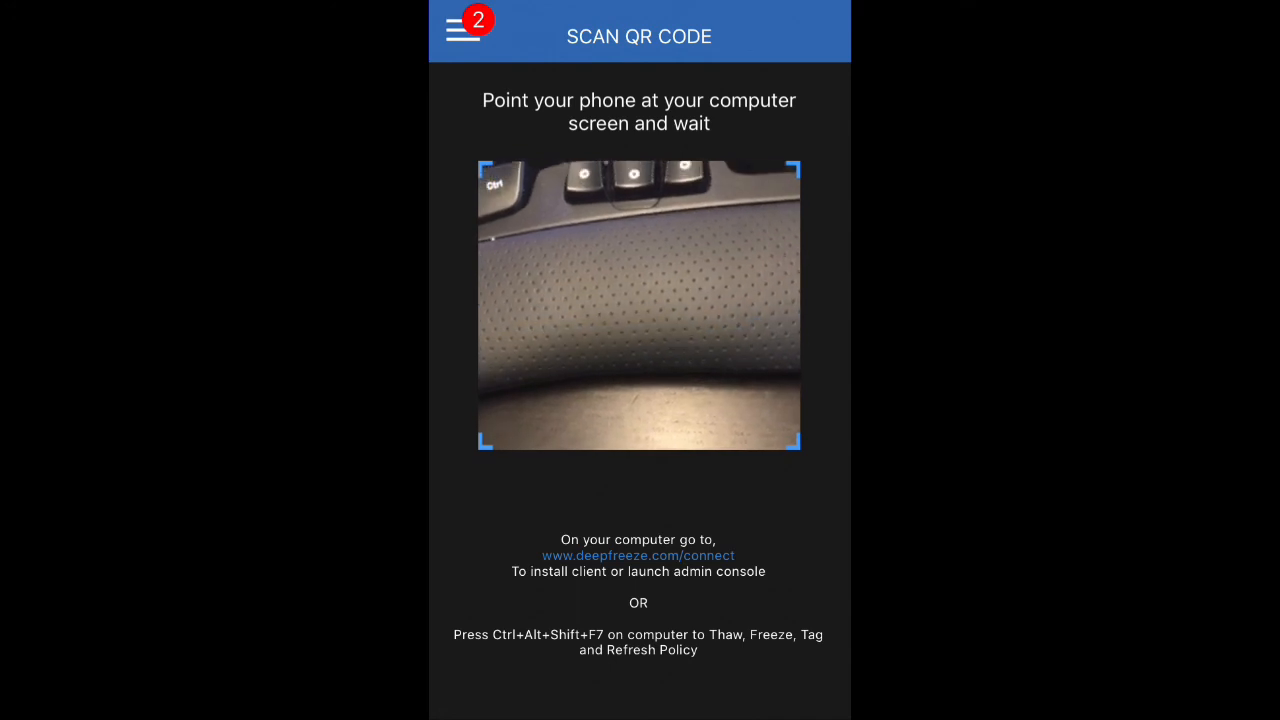
{"action": "left_click", "coordinate": [455, 36]}
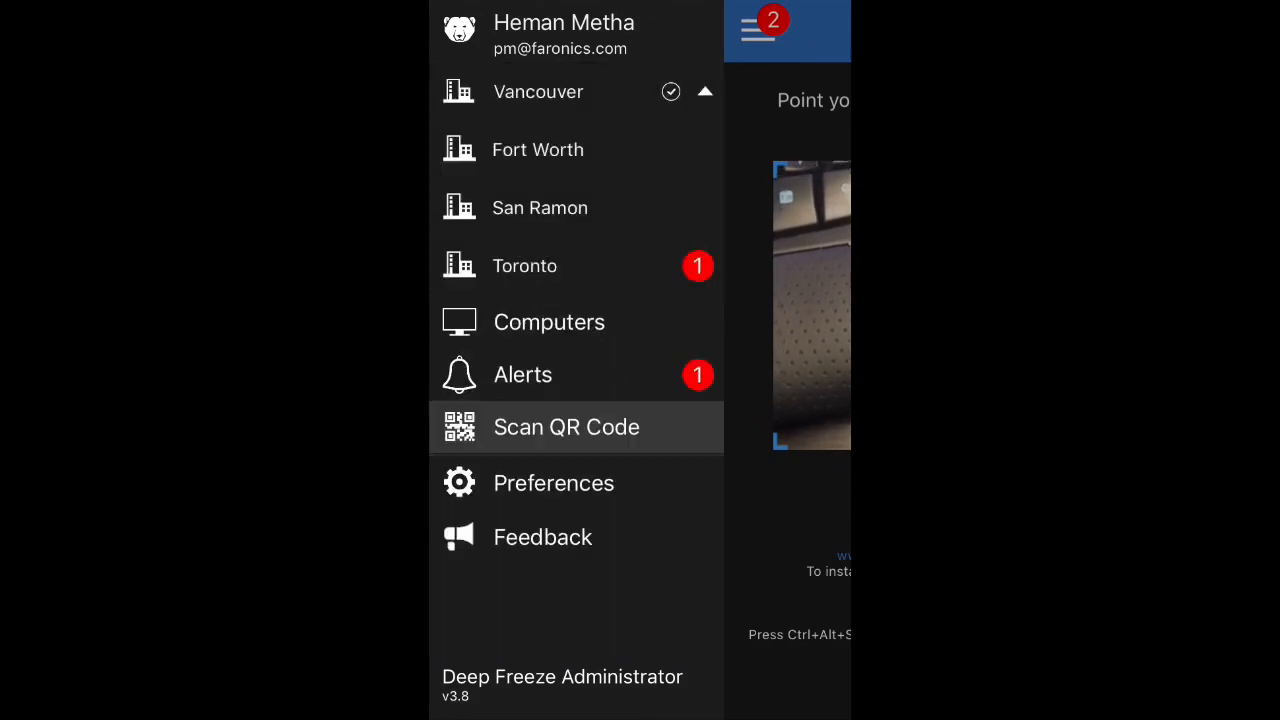
{"action": "left_click", "coordinate": [705, 91]}
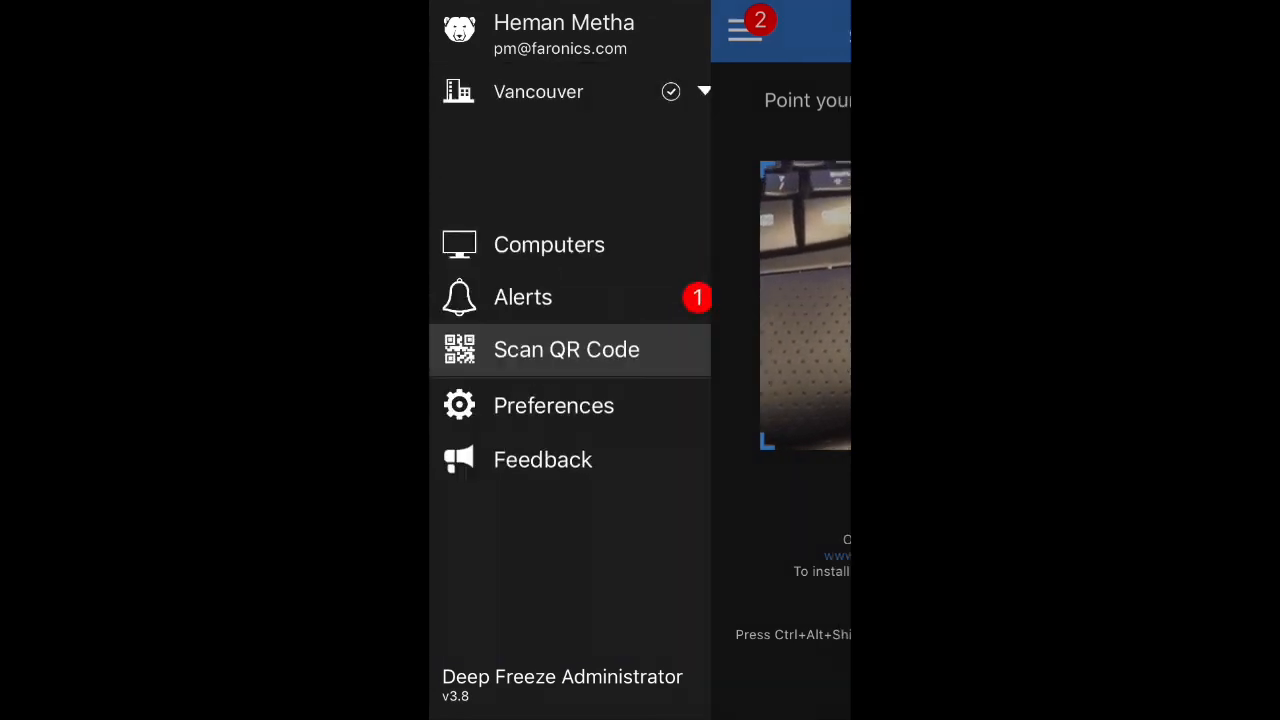
{"action": "left_click", "coordinate": [704, 91]}
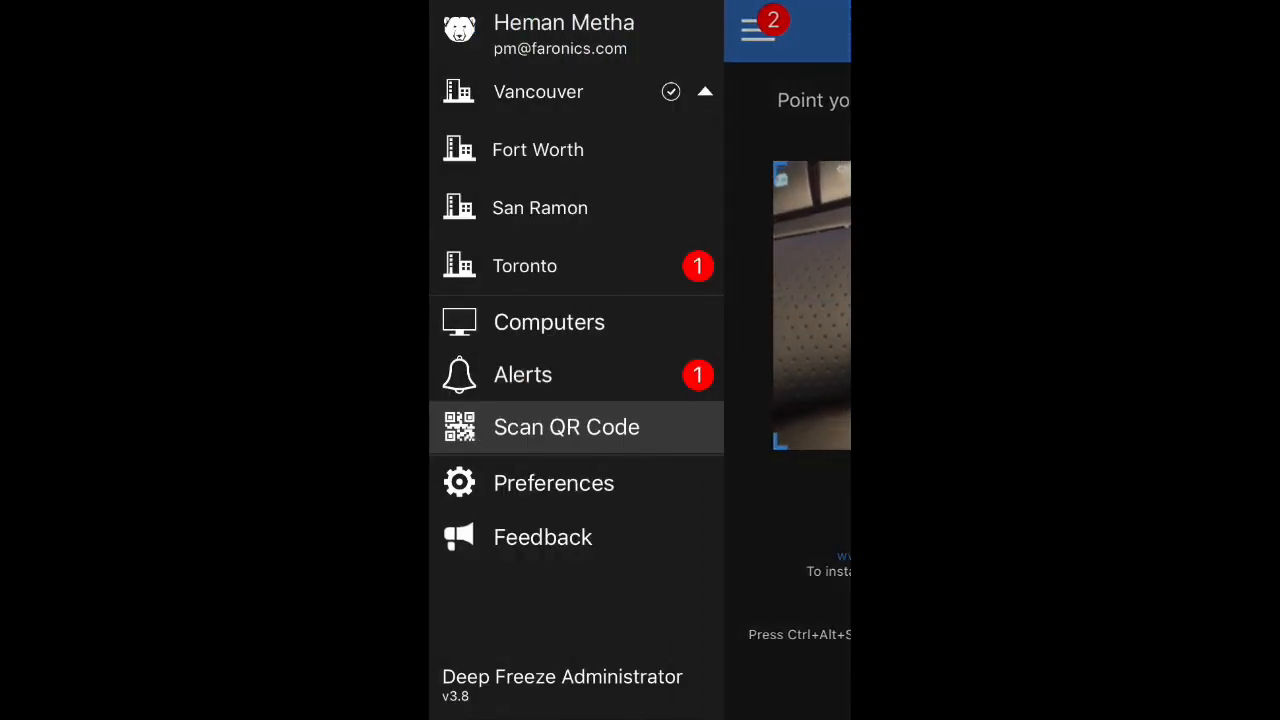